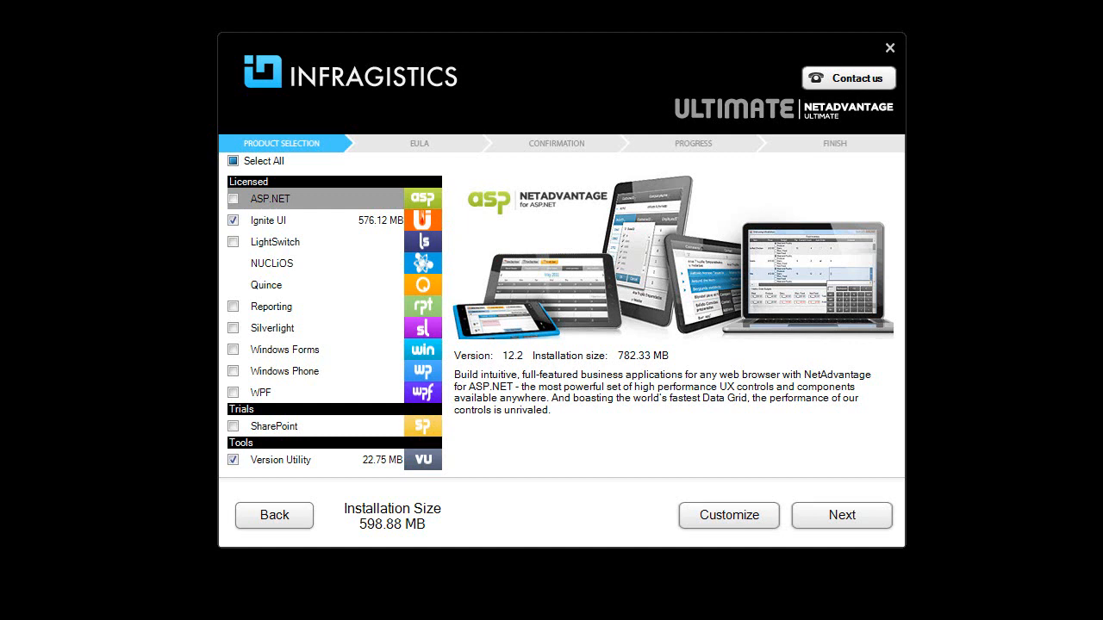
{"action": "mouse_move", "coordinate": [503, 357]}
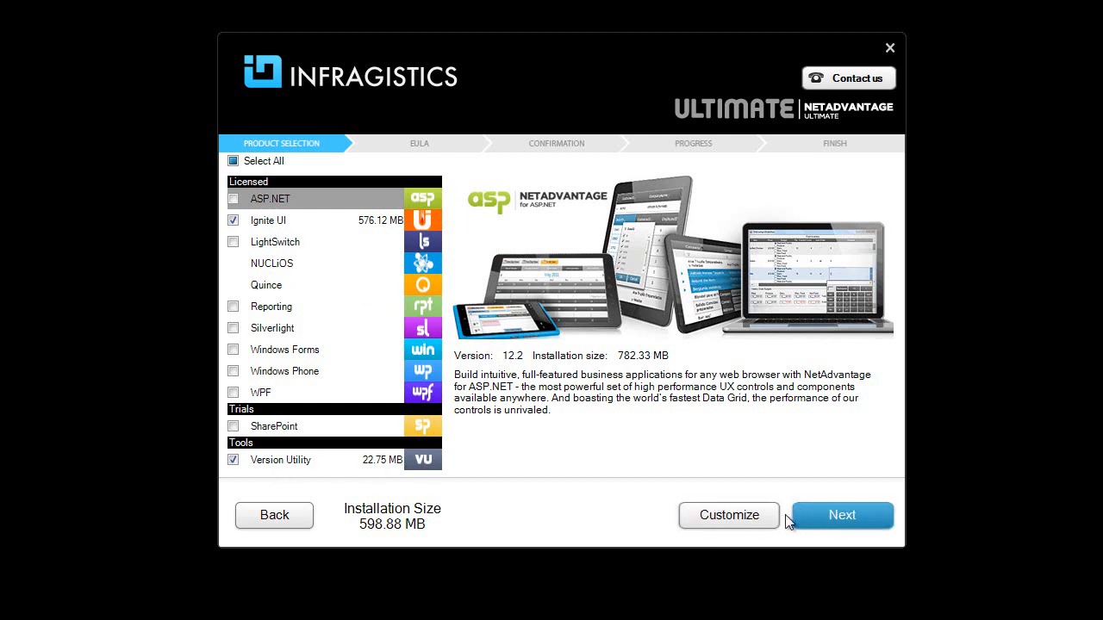
Continue past product selection to the component tree with Ignite UI and Version Utility's four items checked.
{"action": "left_click", "coordinate": [727, 515]}
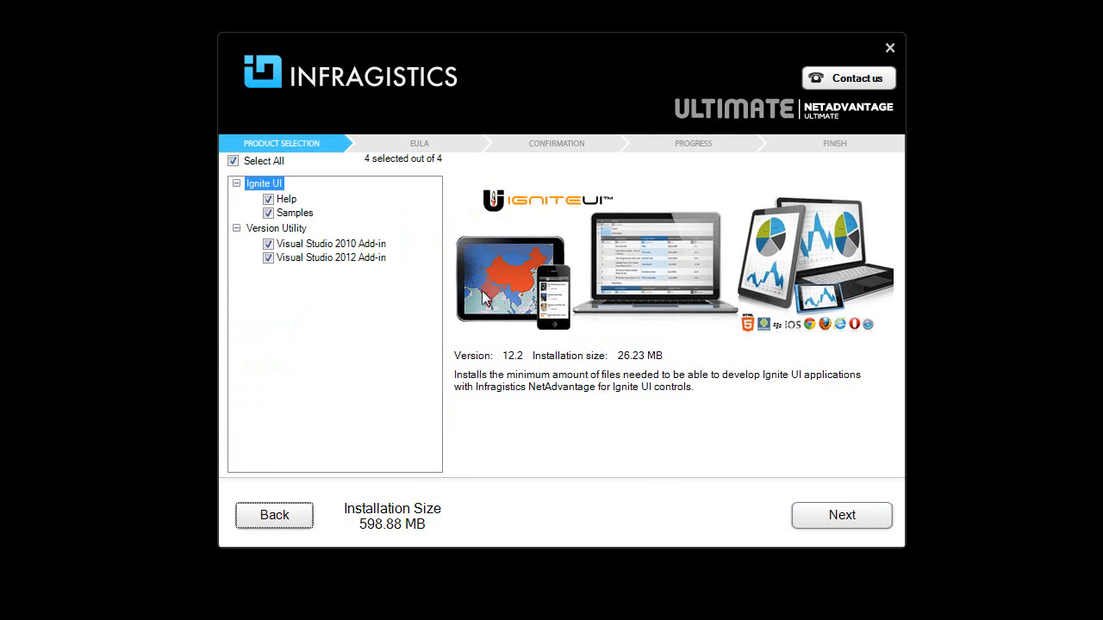
{"action": "mouse_move", "coordinate": [303, 205]}
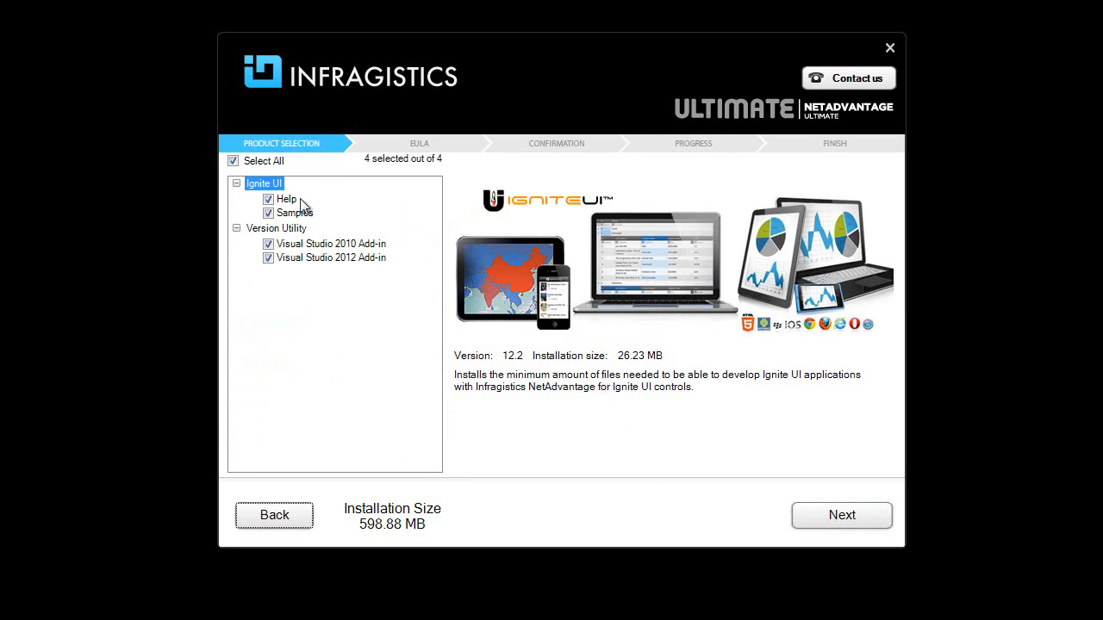
{"action": "mouse_move", "coordinate": [357, 332]}
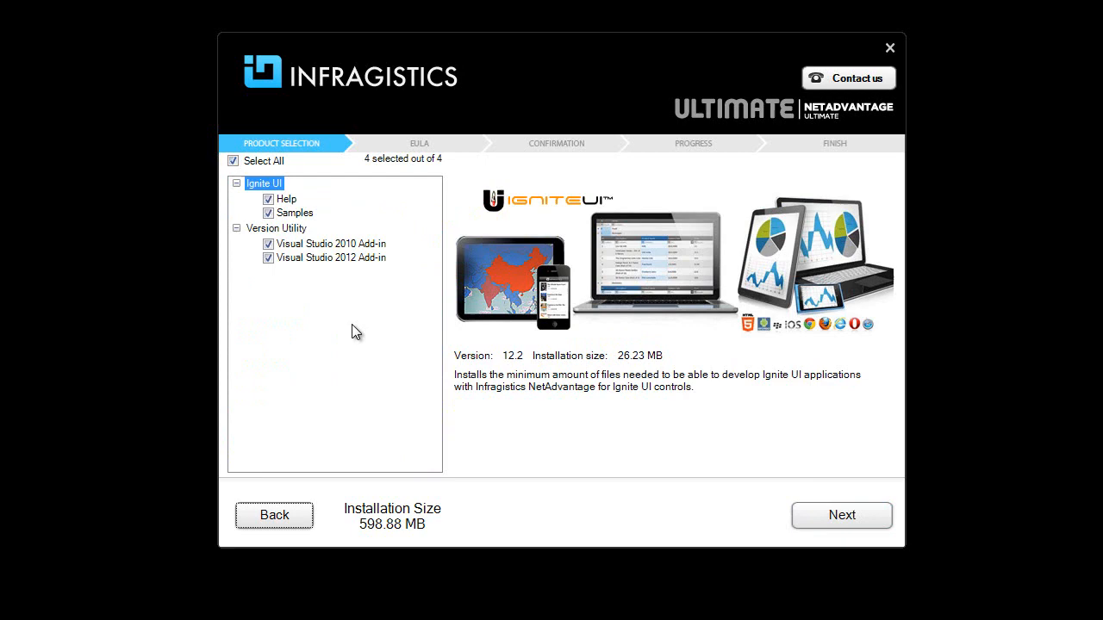
Accept the license agreement and confirm installation to C:\Program Files (x86)\Infragistics.
{"action": "left_click", "coordinate": [841, 515]}
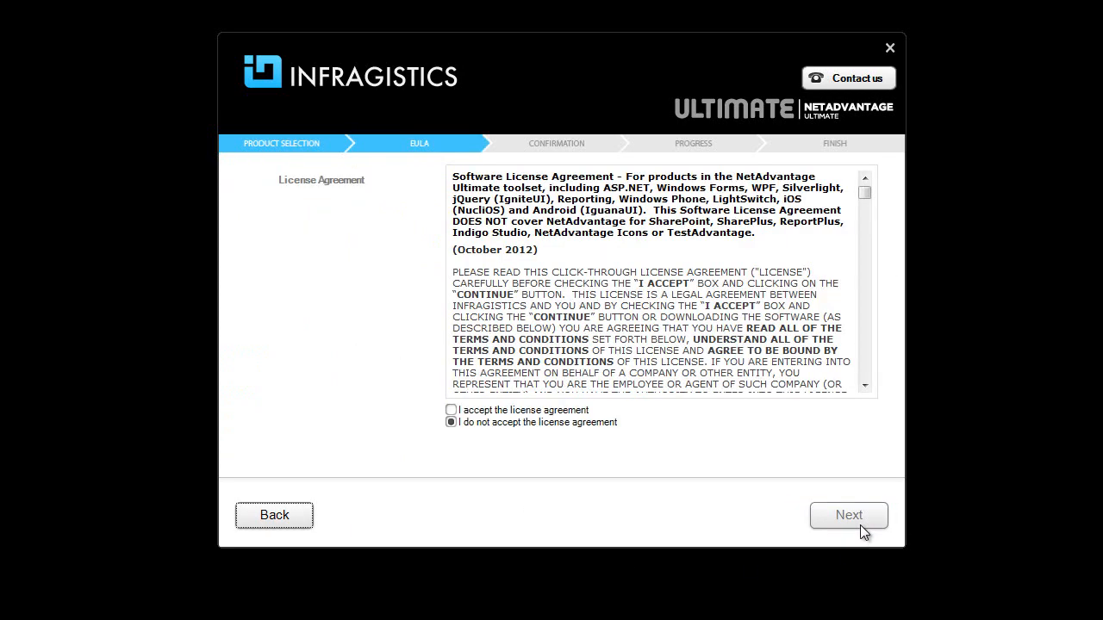
{"action": "left_click", "coordinate": [452, 410]}
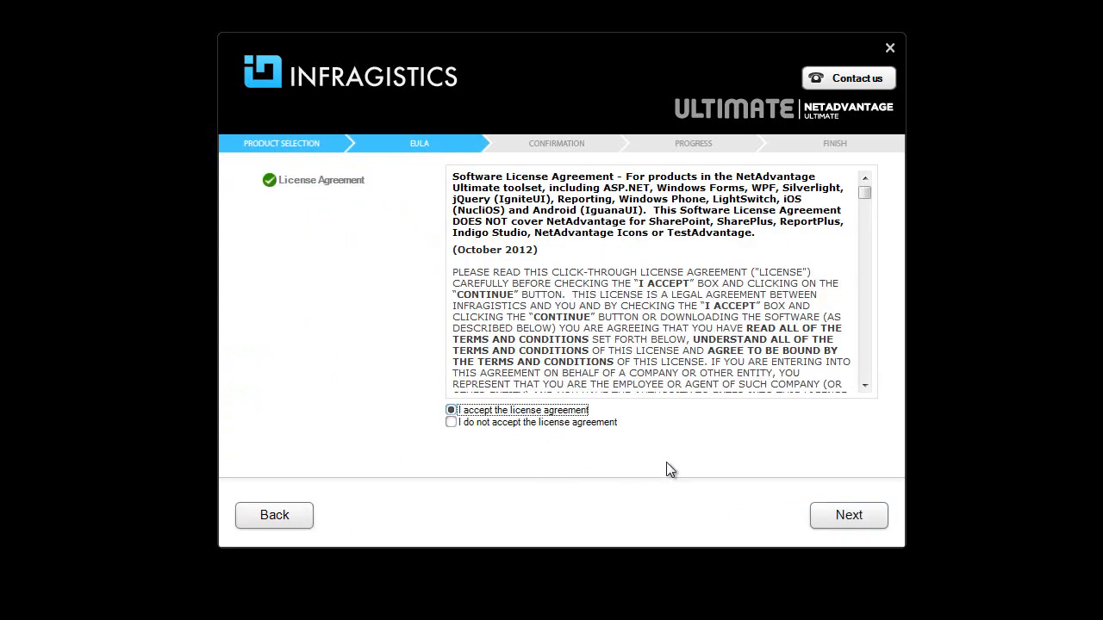
{"action": "left_click", "coordinate": [848, 513]}
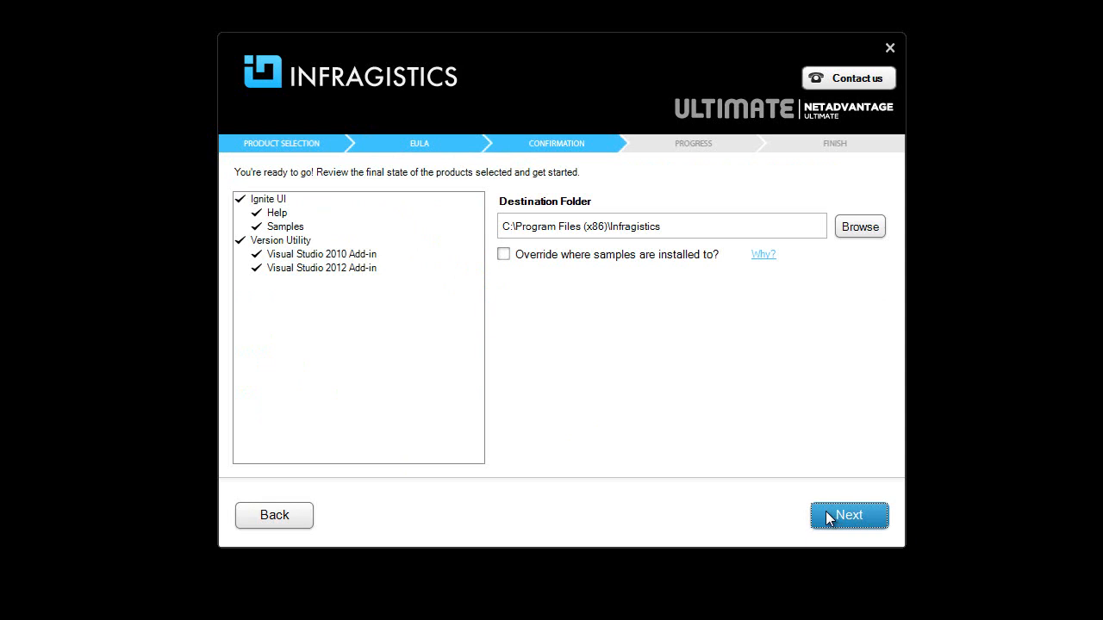
{"action": "left_click", "coordinate": [848, 516]}
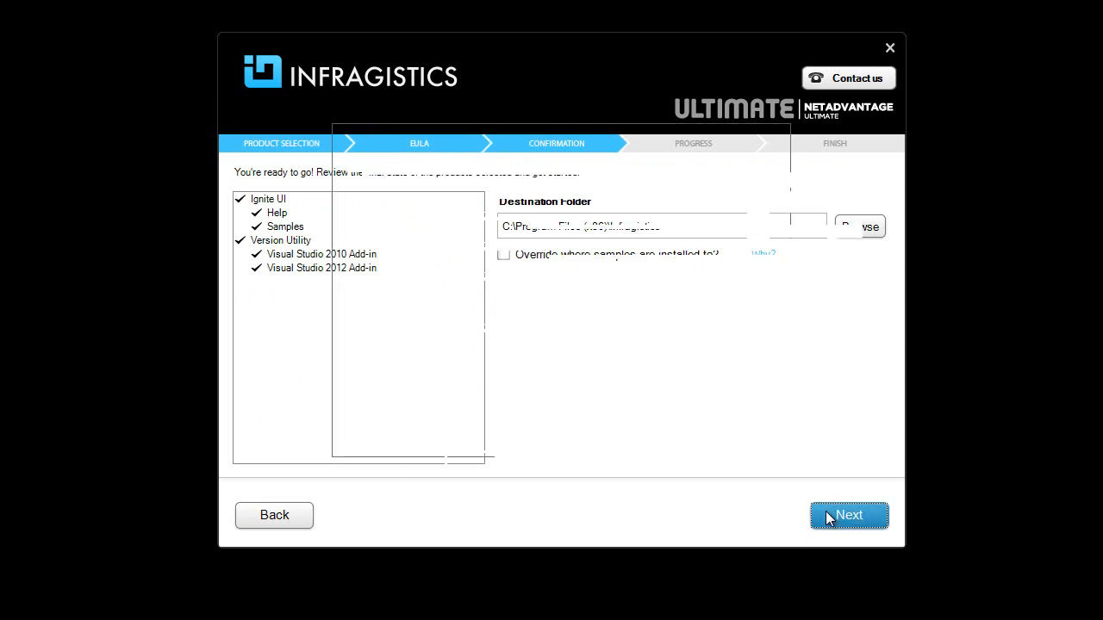
Let Ignite UI, Help, Samples and Version Utility install, then continue to Getting Started.
{"action": "left_click", "coordinate": [848, 514]}
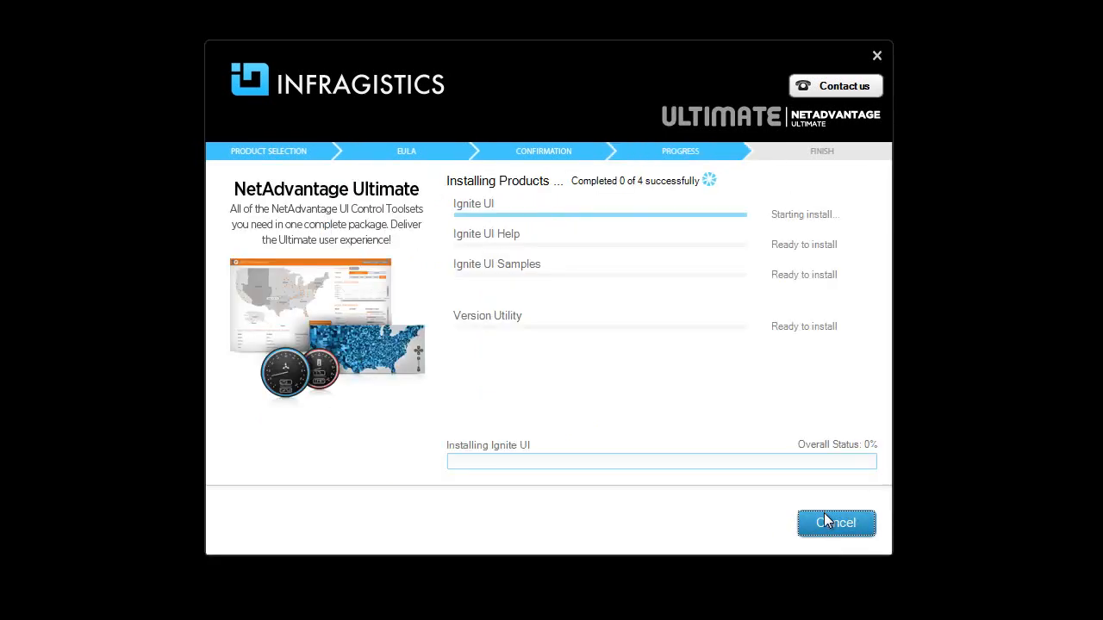
{"action": "left_click", "coordinate": [835, 524]}
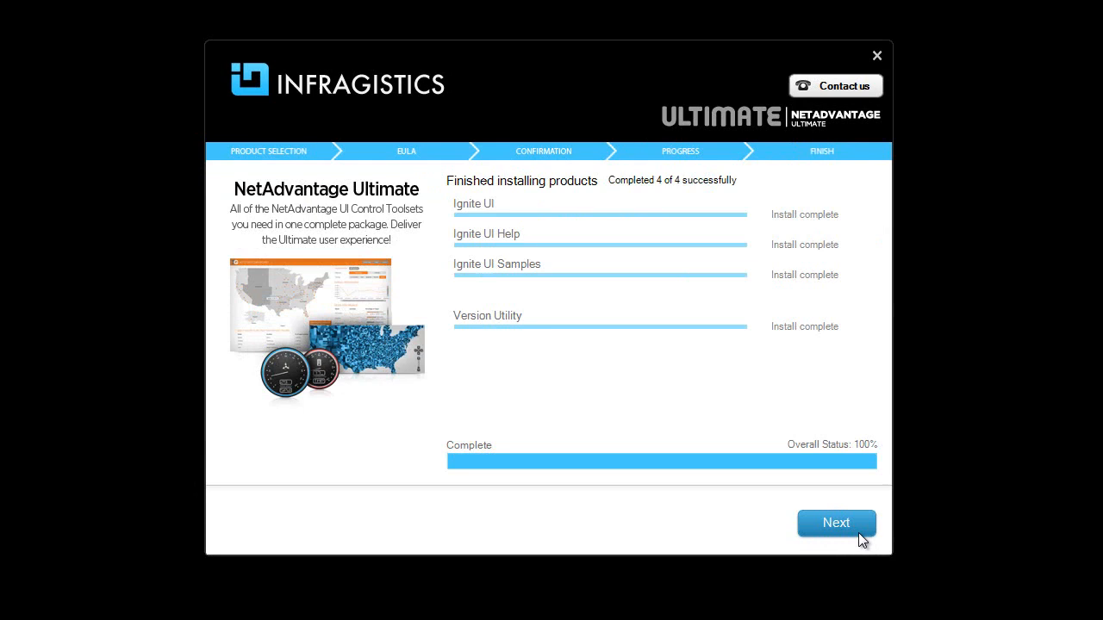
{"action": "left_click", "coordinate": [834, 524]}
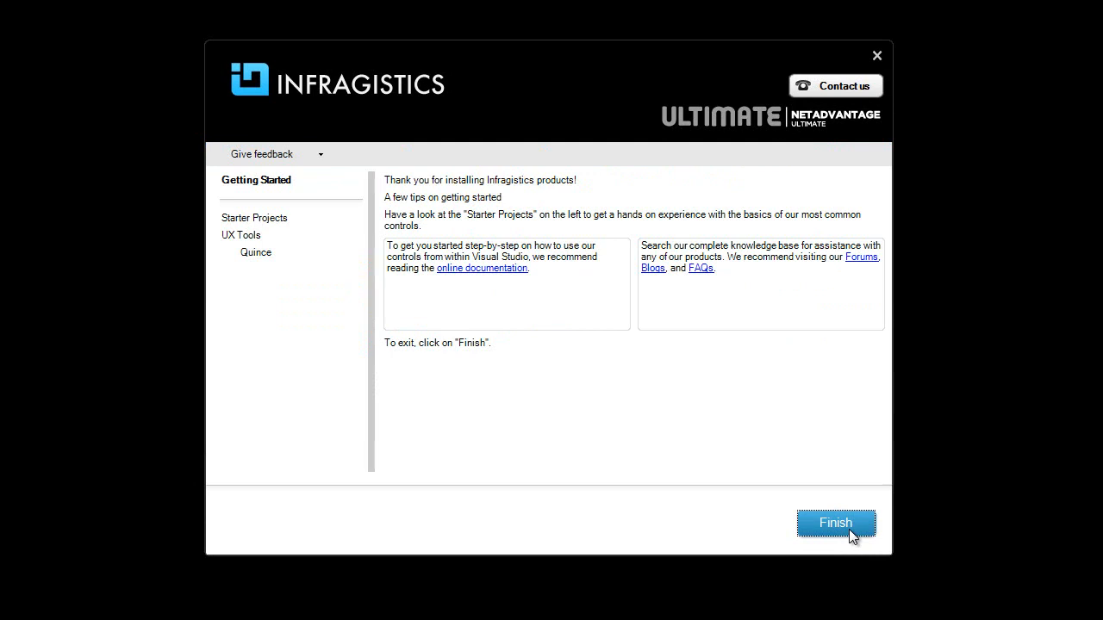
Finish the installer and open Readme.txt from the IgniteUI 2012.2 folder in Explorer.
{"action": "left_click", "coordinate": [835, 524]}
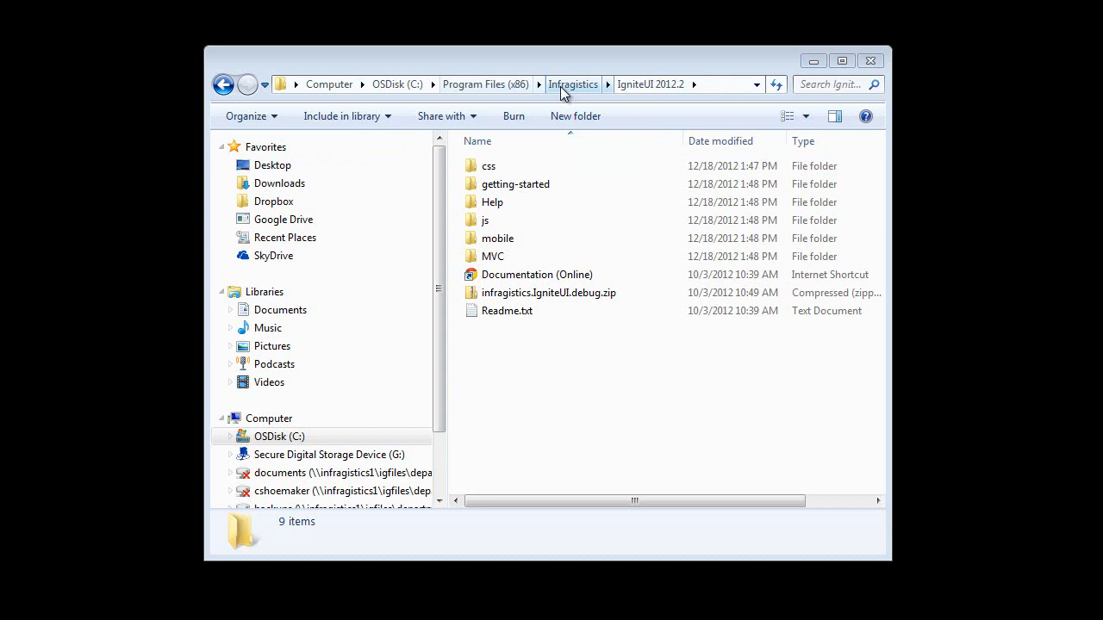
{"action": "left_click", "coordinate": [651, 82]}
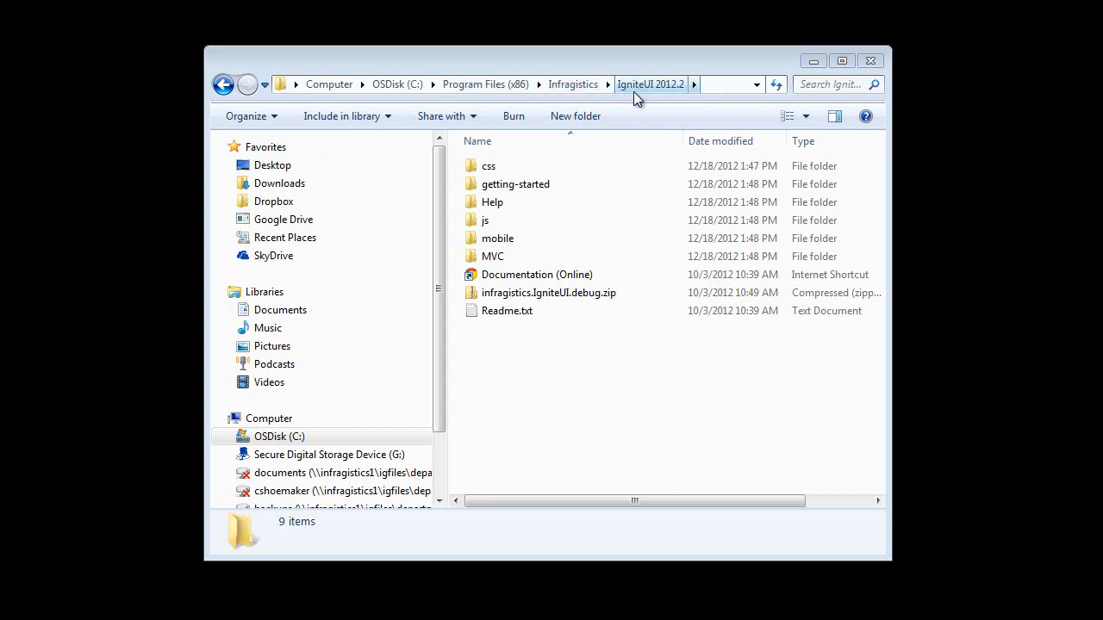
{"action": "mouse_move", "coordinate": [635, 98]}
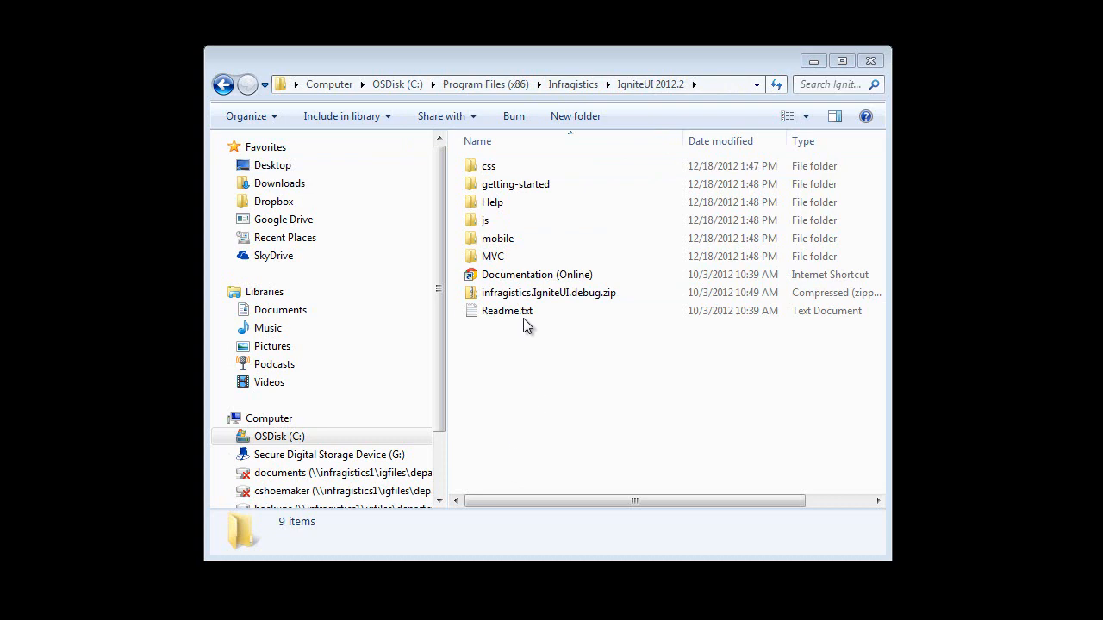
{"action": "double_click", "coordinate": [507, 310]}
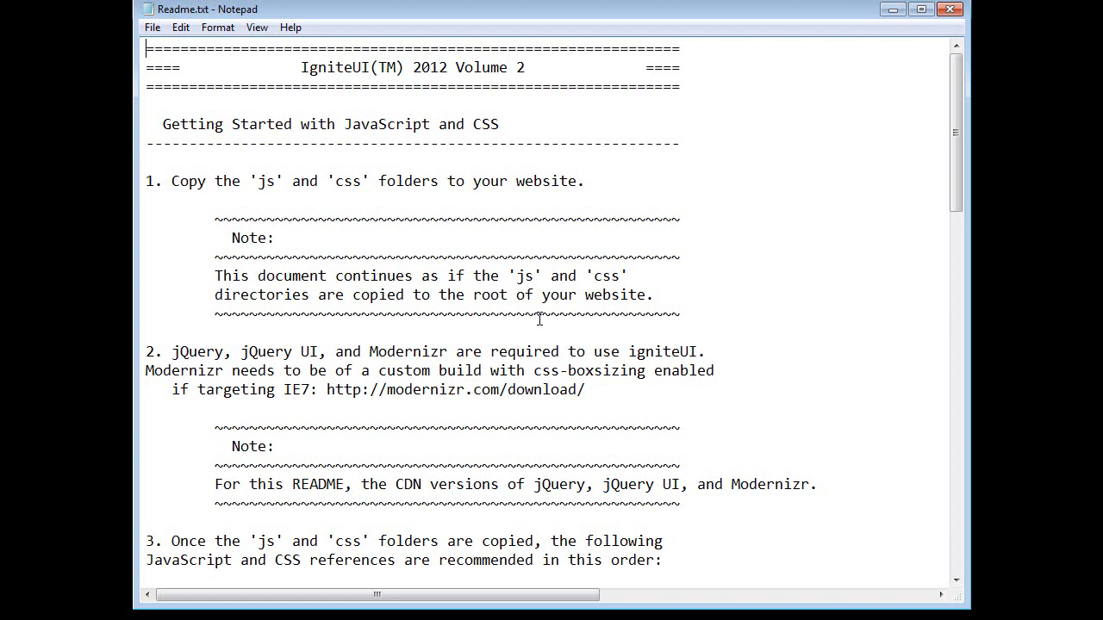
{"action": "mouse_move", "coordinate": [482, 124]}
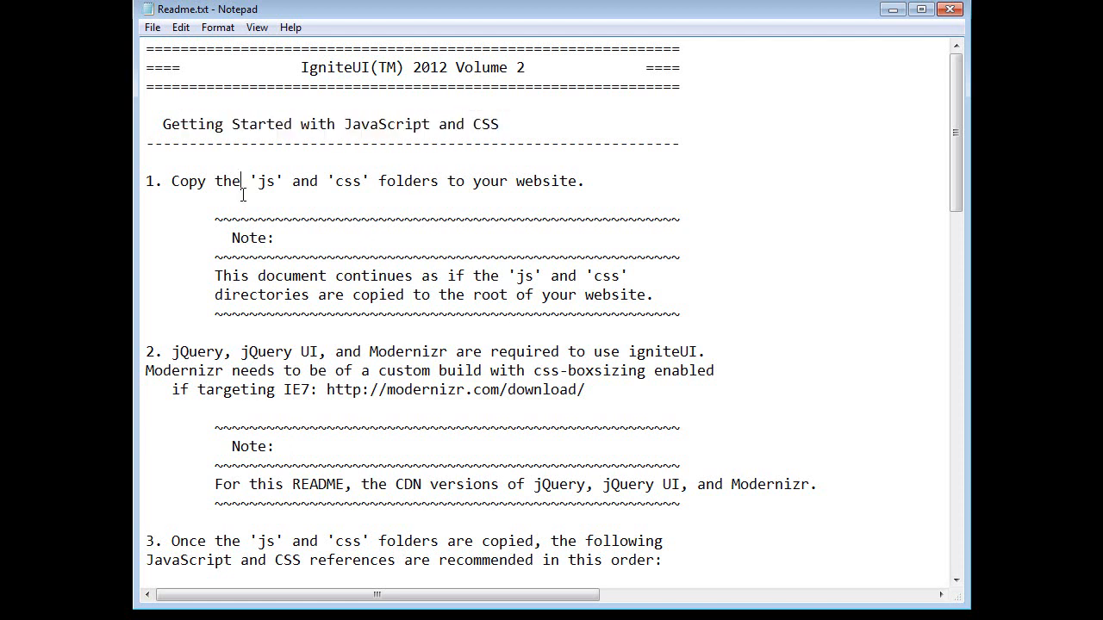
{"action": "mouse_move", "coordinate": [415, 269]}
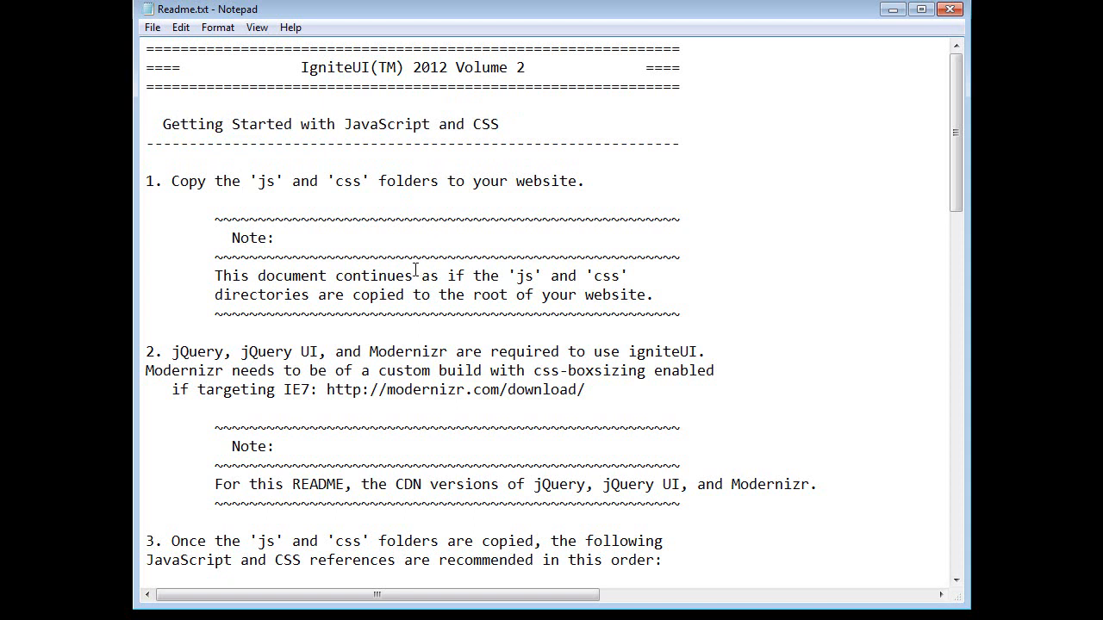
Scroll through the readme's CSS and JavaScript reference list and loader example.
{"action": "scroll", "scroll_direction": "down", "scroll_amount": 3}
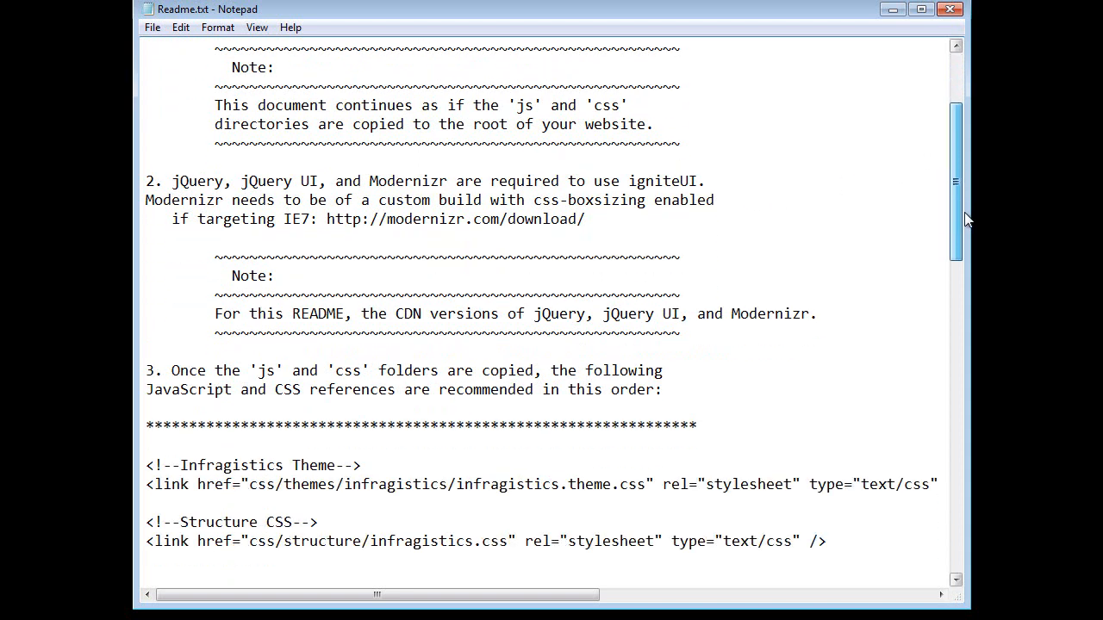
{"action": "scroll", "scroll_direction": "down", "scroll_amount": 3}
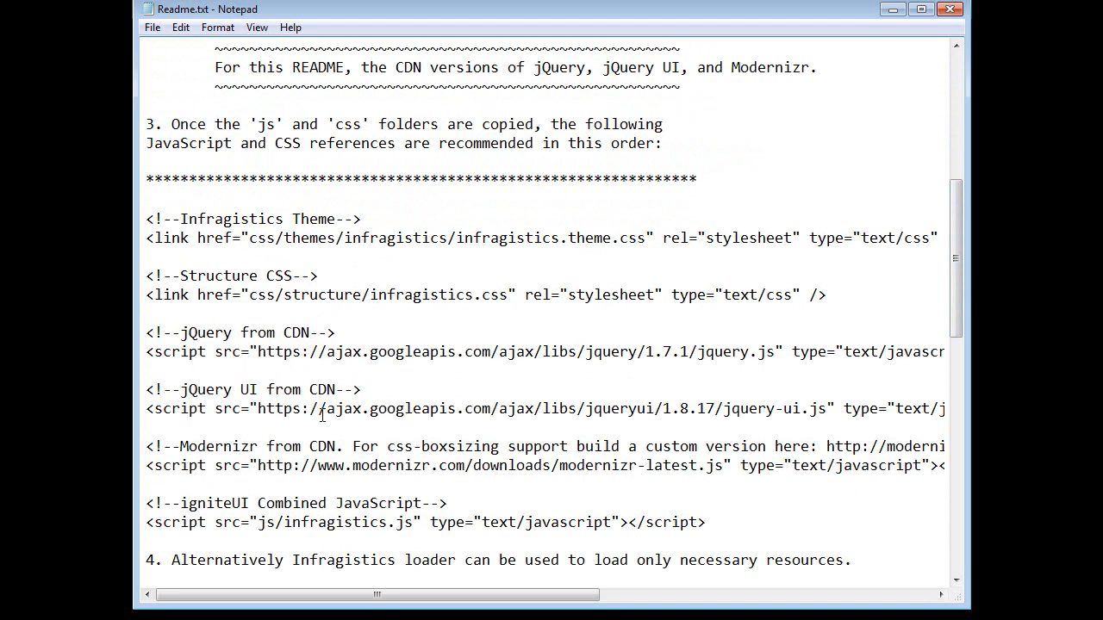
{"action": "mouse_move", "coordinate": [466, 448]}
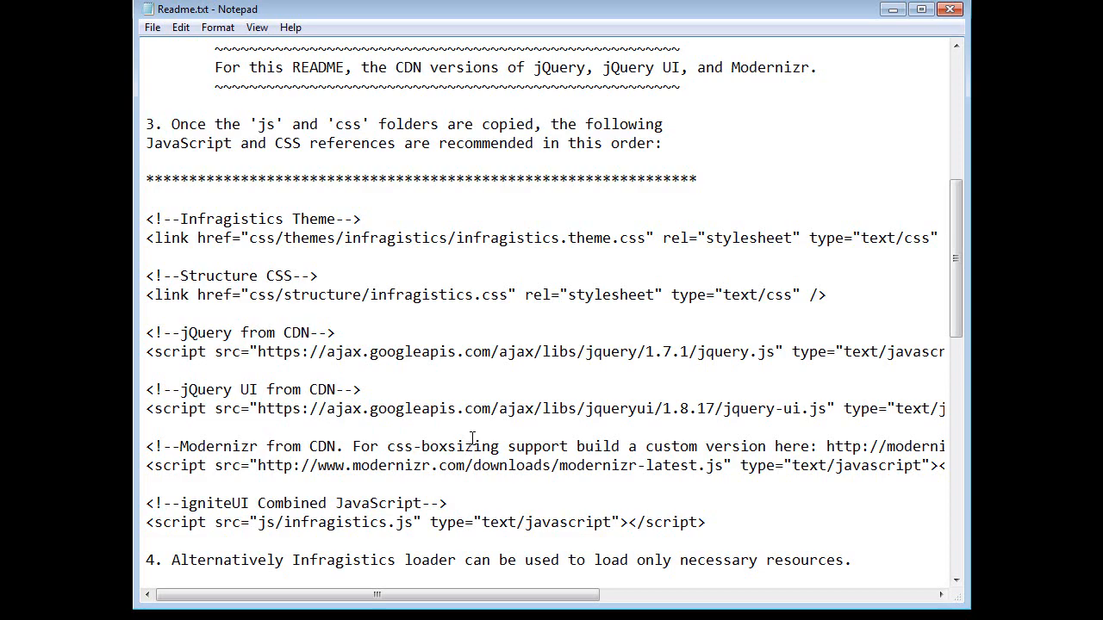
{"action": "scroll", "scroll_direction": "down", "scroll_amount": 3}
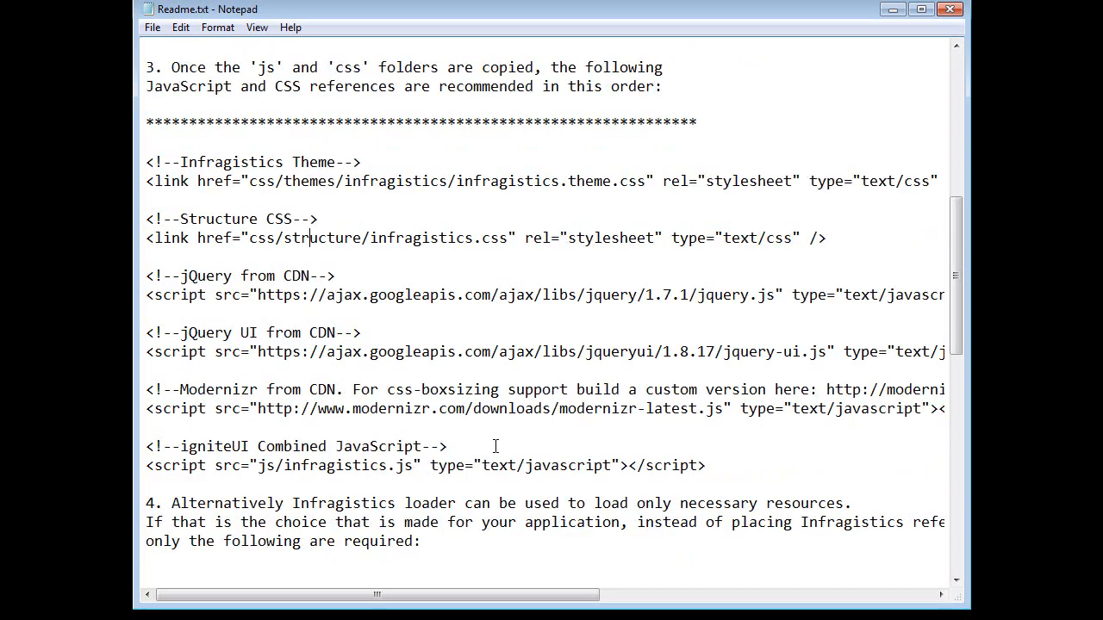
{"action": "scroll", "scroll_direction": "down", "scroll_amount": 3}
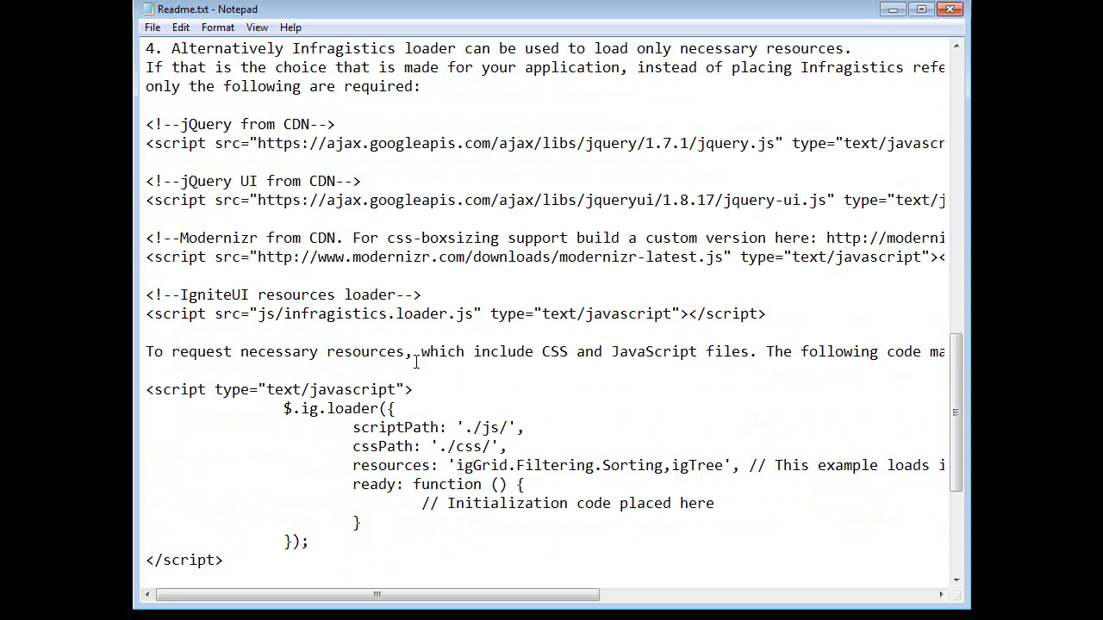
{"action": "scroll", "scroll_direction": "down", "scroll_amount": 3}
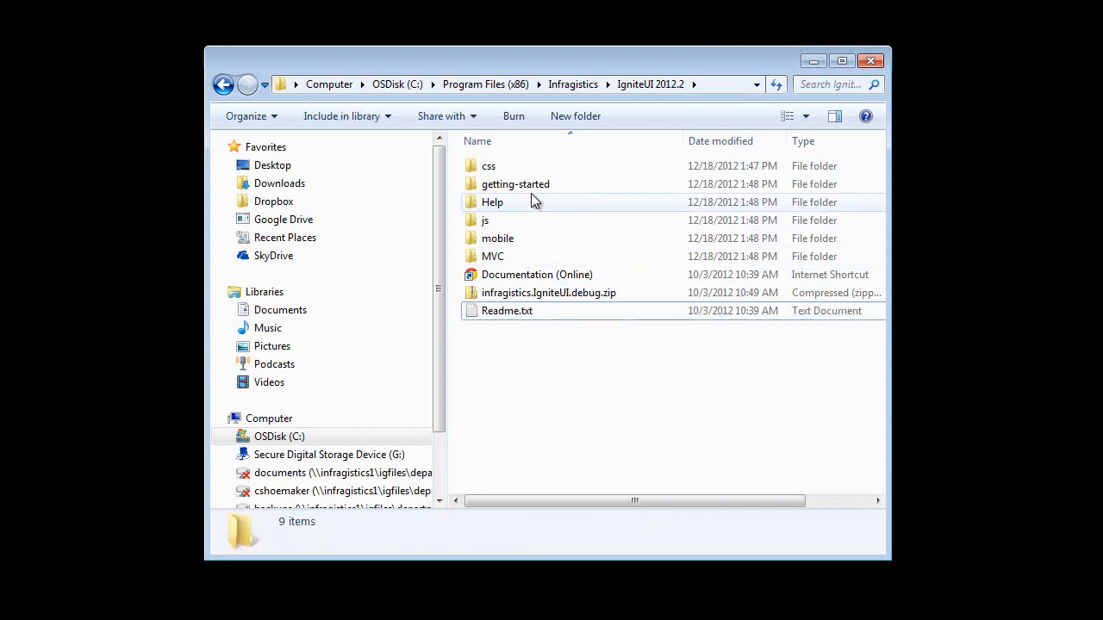
Open getting-started > grid > json-binding.html in the browser, showing the Name/Age grid.
{"action": "double_click", "coordinate": [515, 182]}
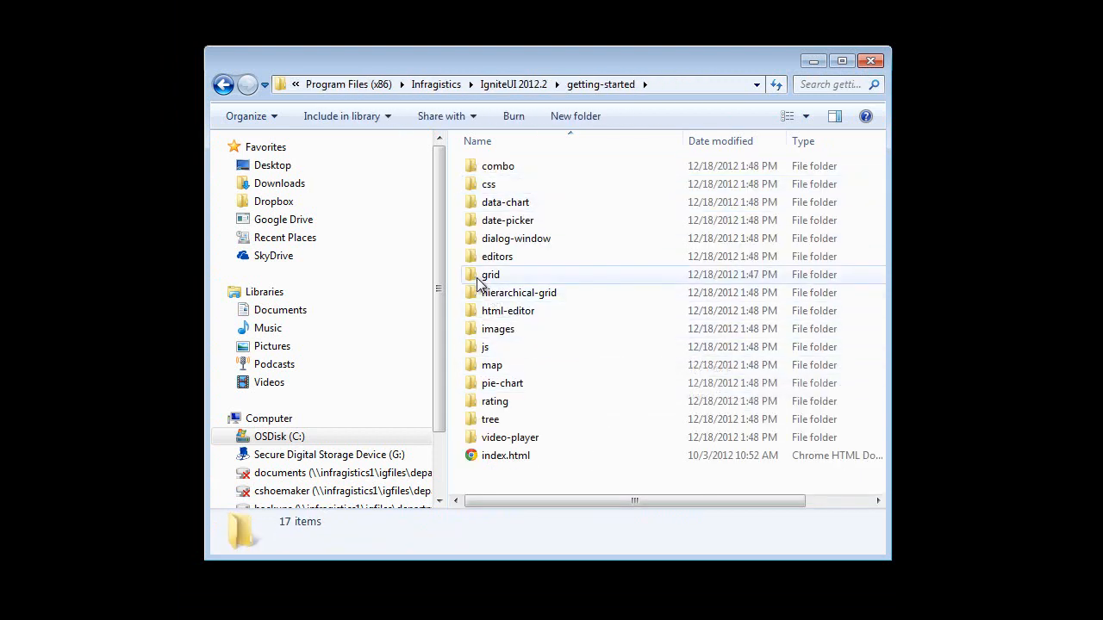
{"action": "double_click", "coordinate": [489, 274]}
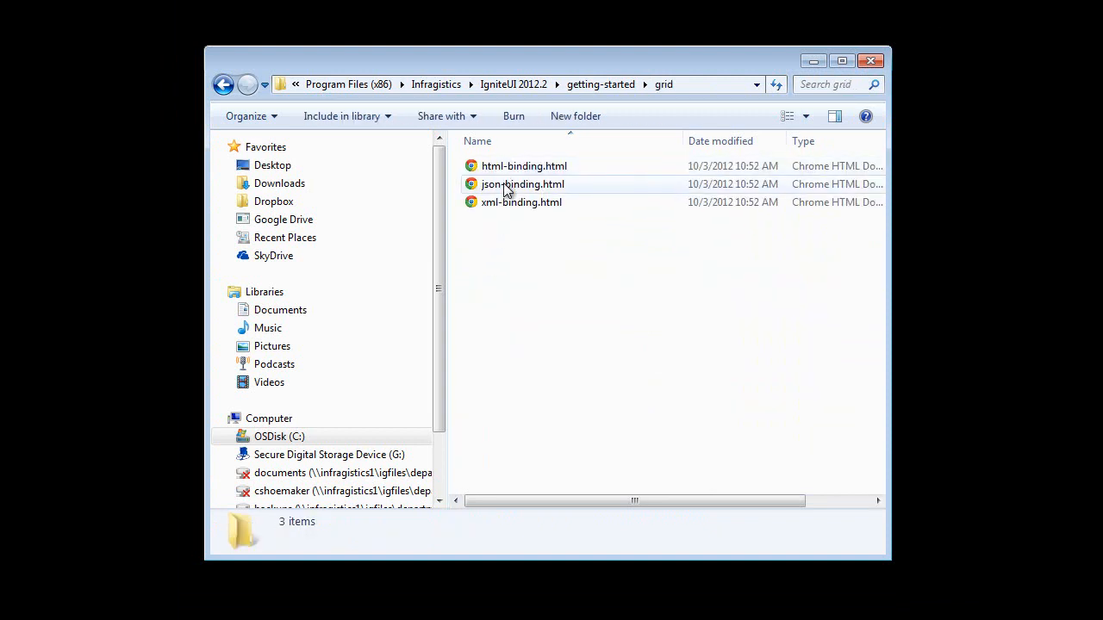
{"action": "double_click", "coordinate": [522, 183]}
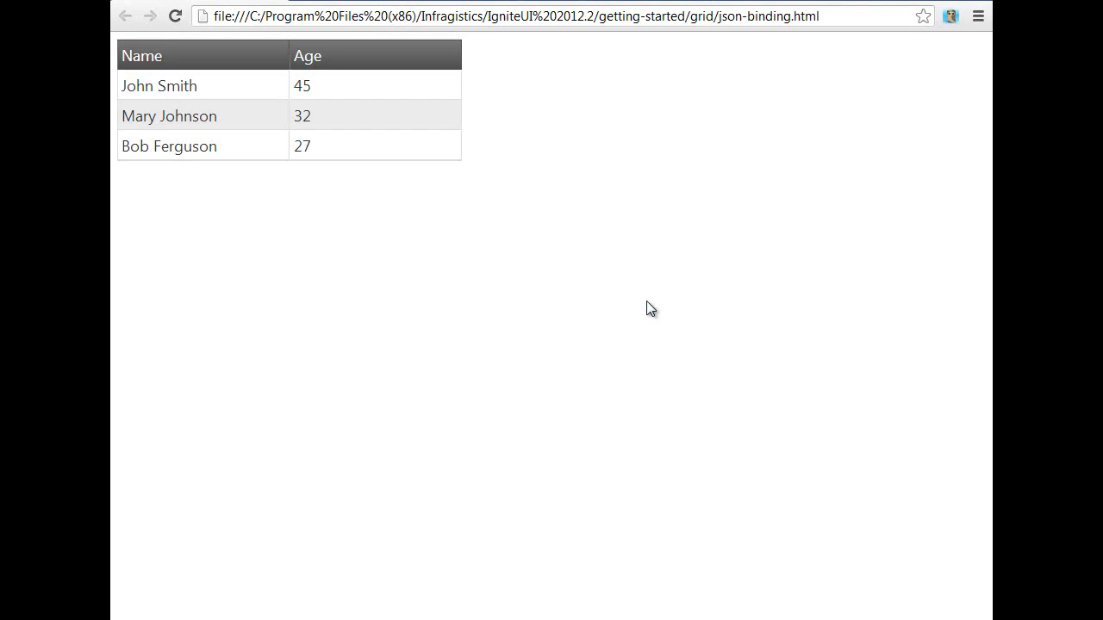
{"action": "mouse_move", "coordinate": [973, 3]}
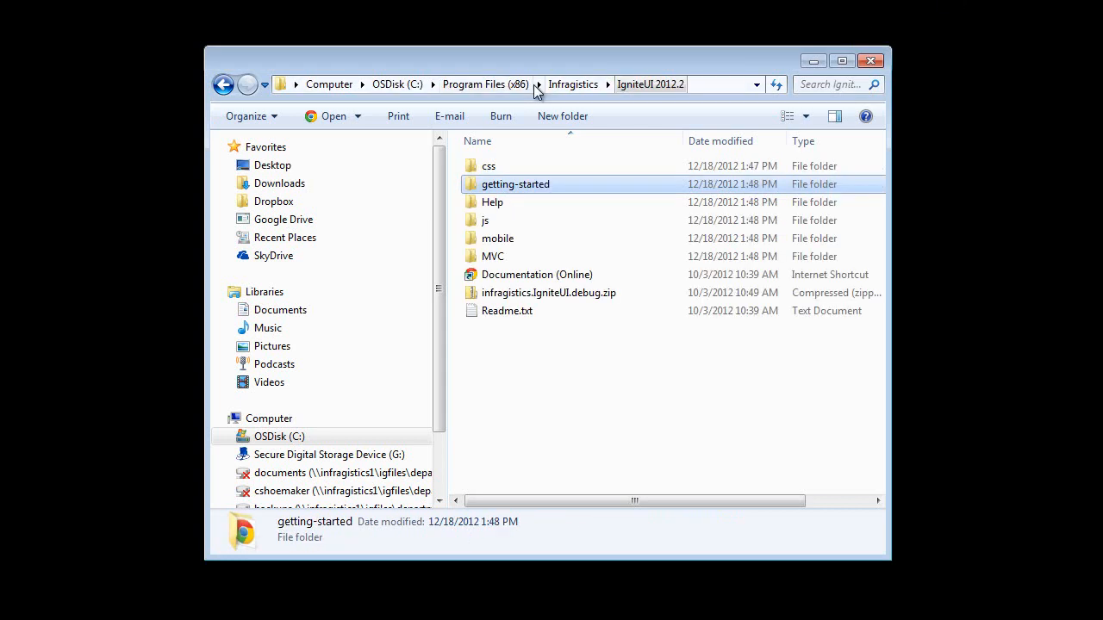
{"action": "double_click", "coordinate": [493, 202]}
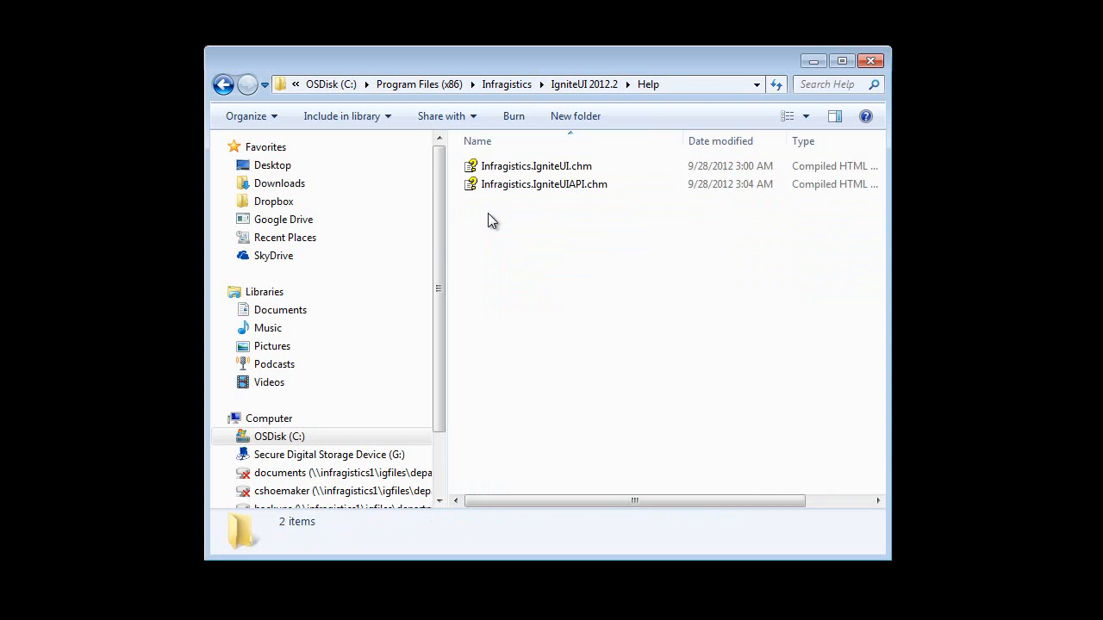
{"action": "left_click", "coordinate": [224, 83]}
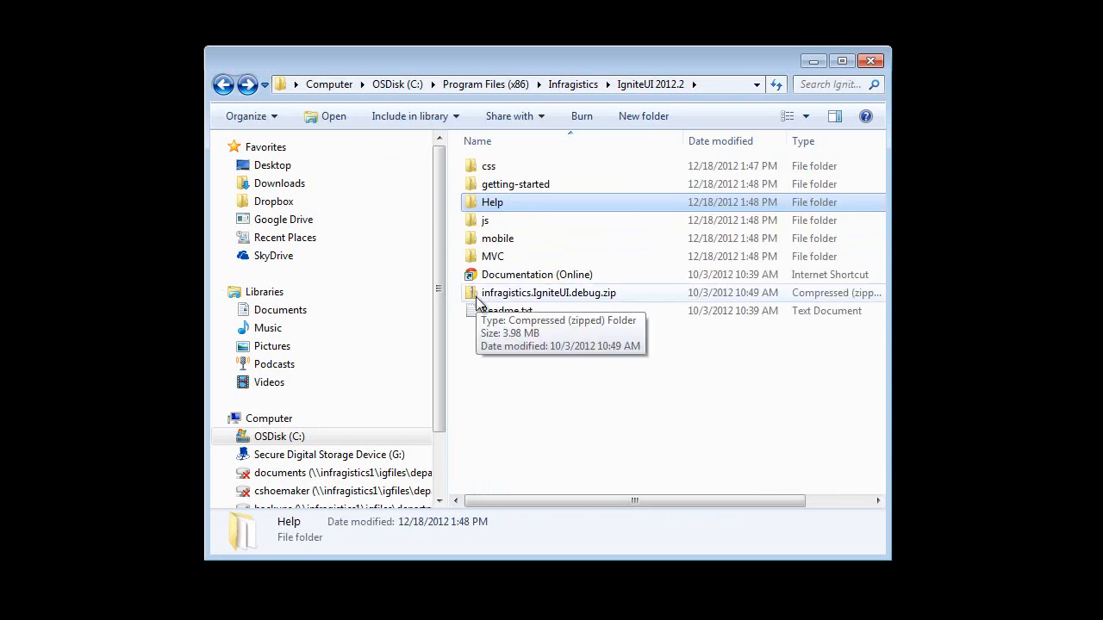
{"action": "double_click", "coordinate": [548, 292]}
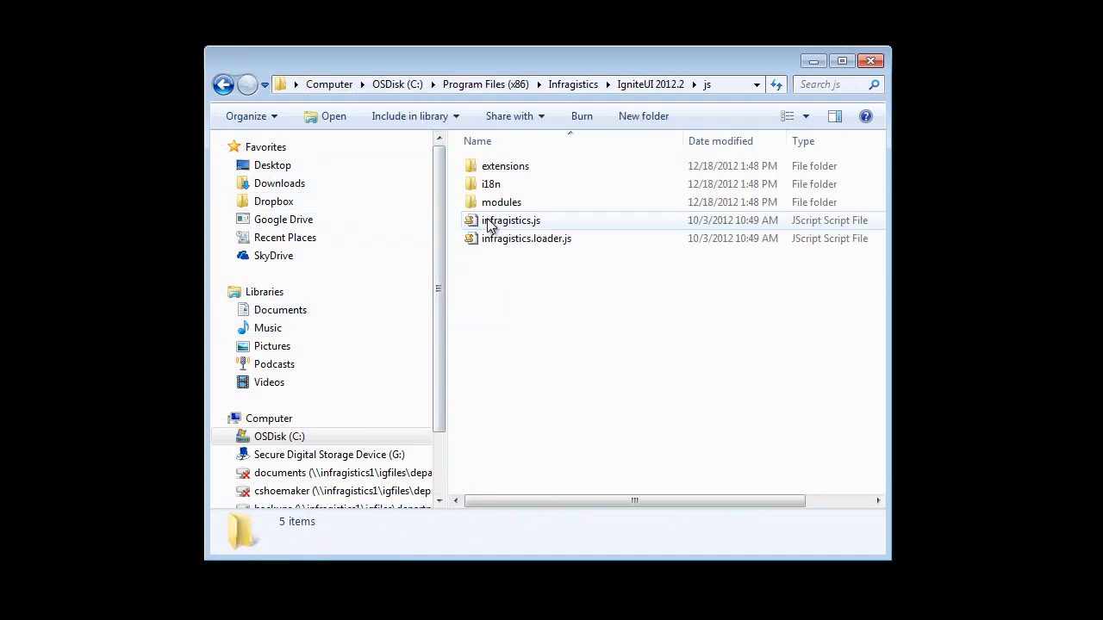
{"action": "mouse_move", "coordinate": [224, 84]}
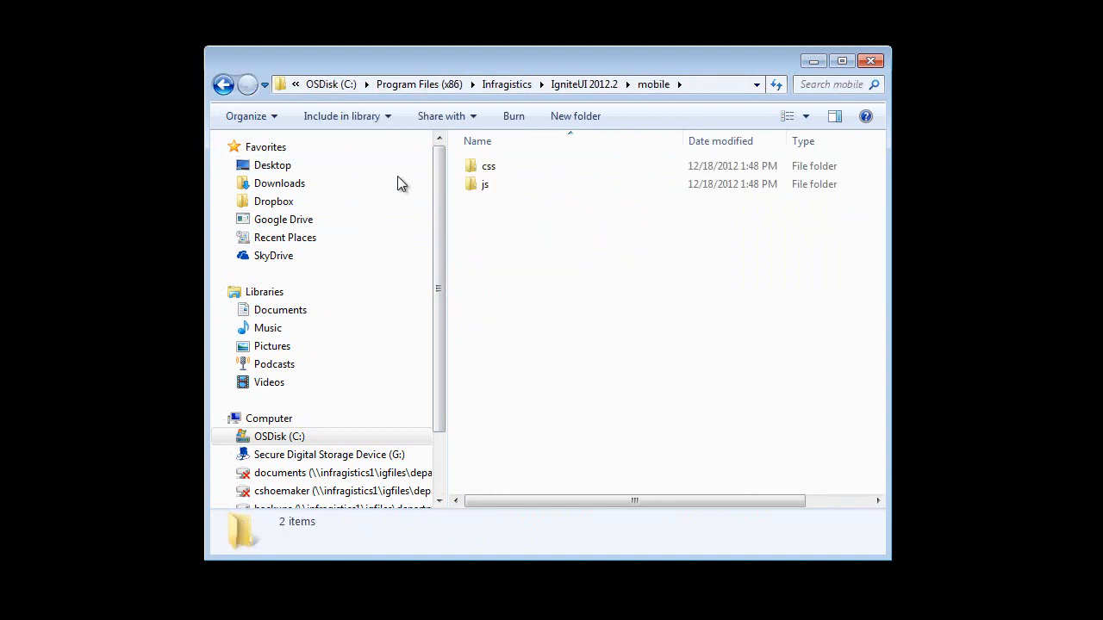
{"action": "double_click", "coordinate": [486, 183]}
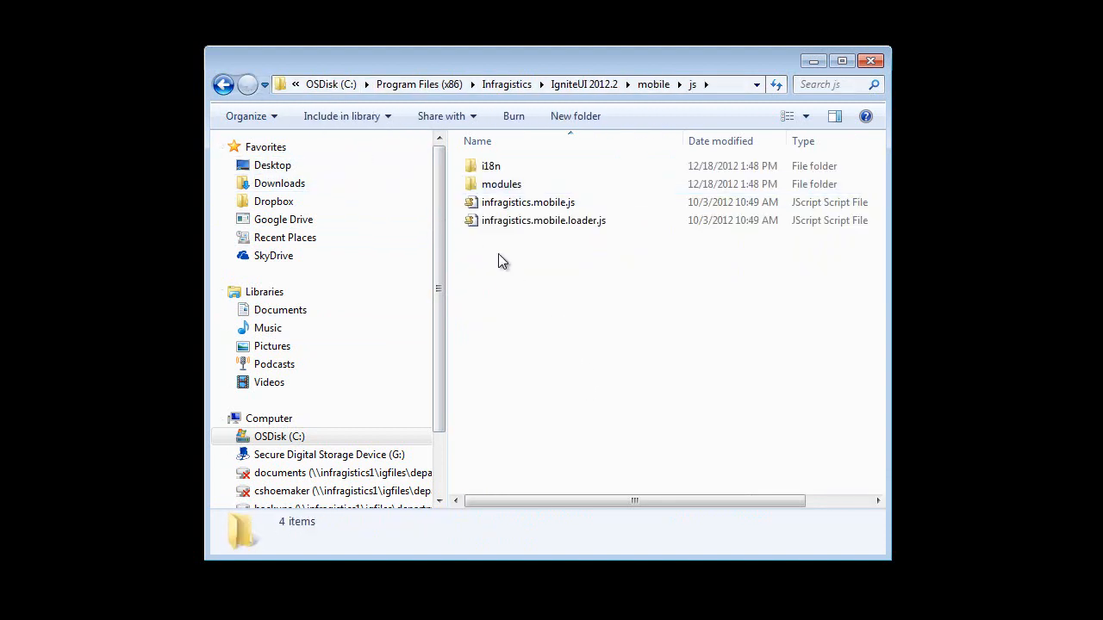
{"action": "left_click", "coordinate": [224, 83]}
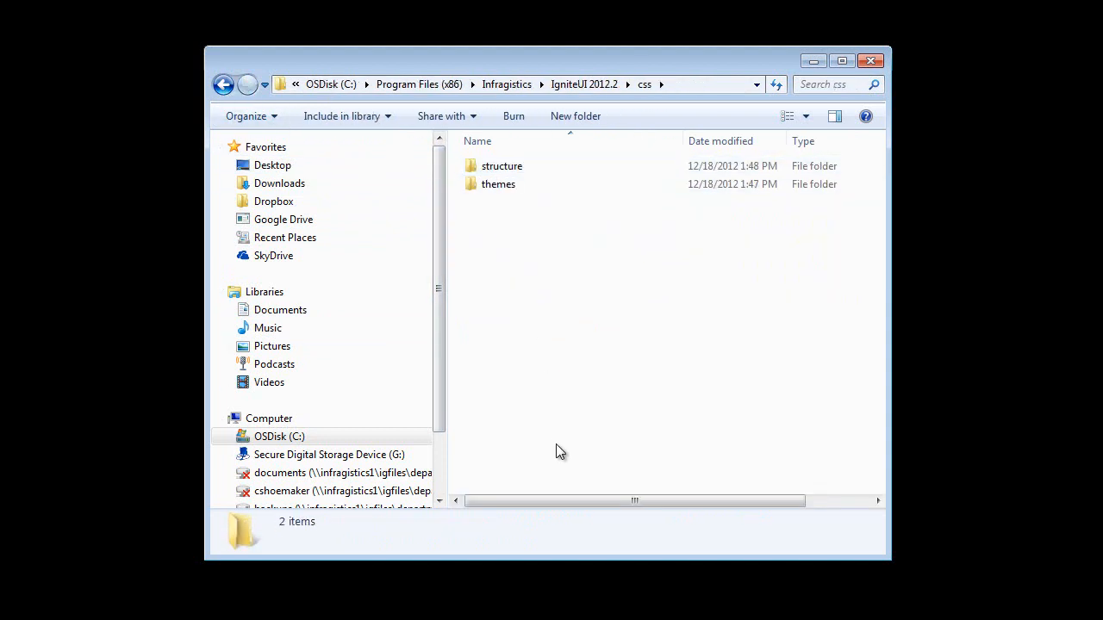
{"action": "left_click", "coordinate": [224, 83]}
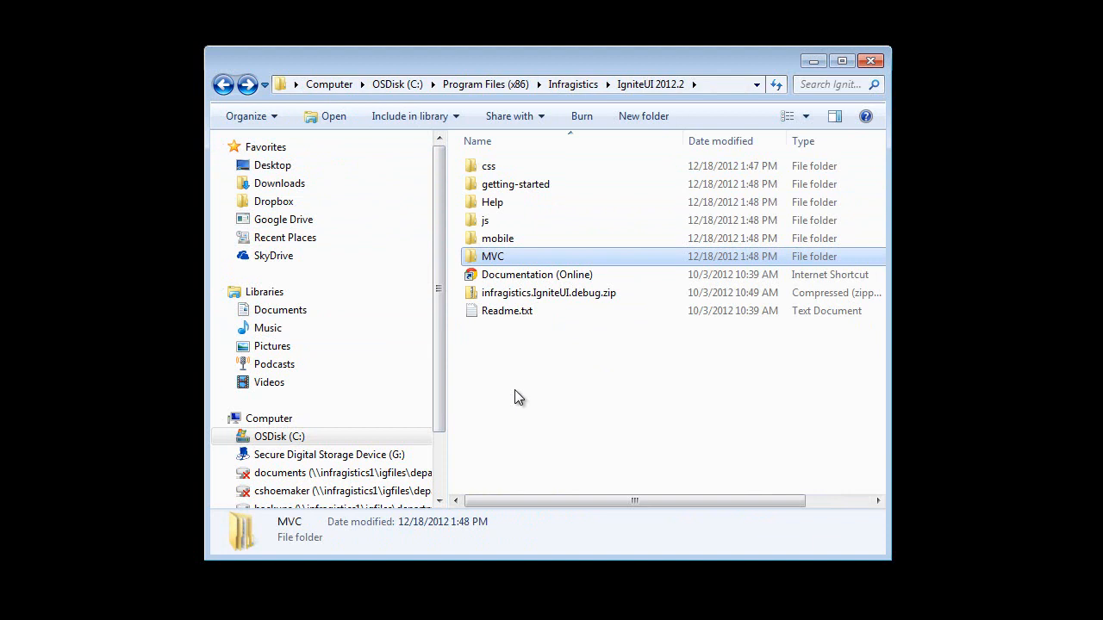